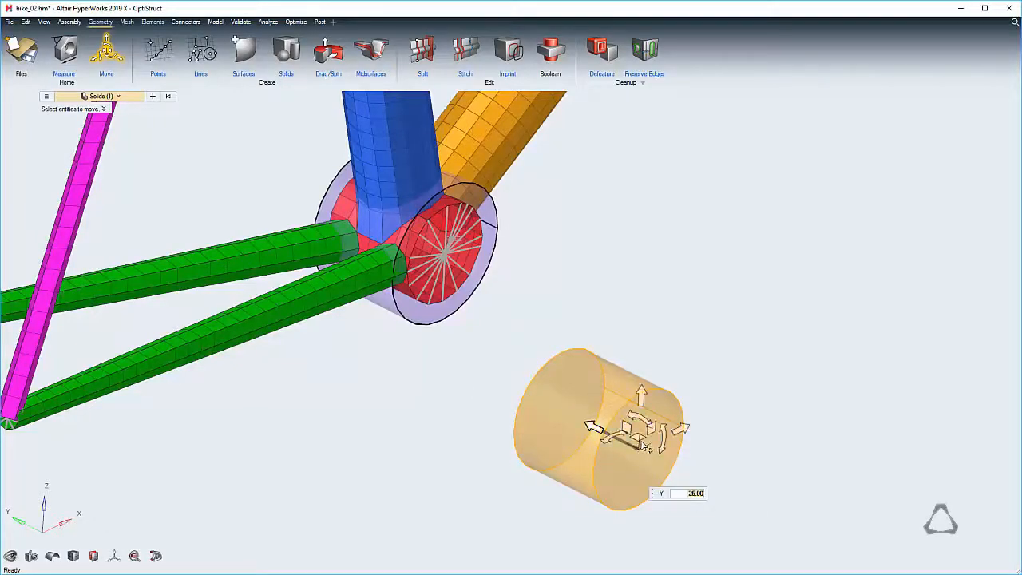
Drag the orange cylinder about 25 units along negative Y, off the bike frame joint
{"action": "left_click_drag", "start_coordinate": [631, 431], "coordinate": [643, 327]}
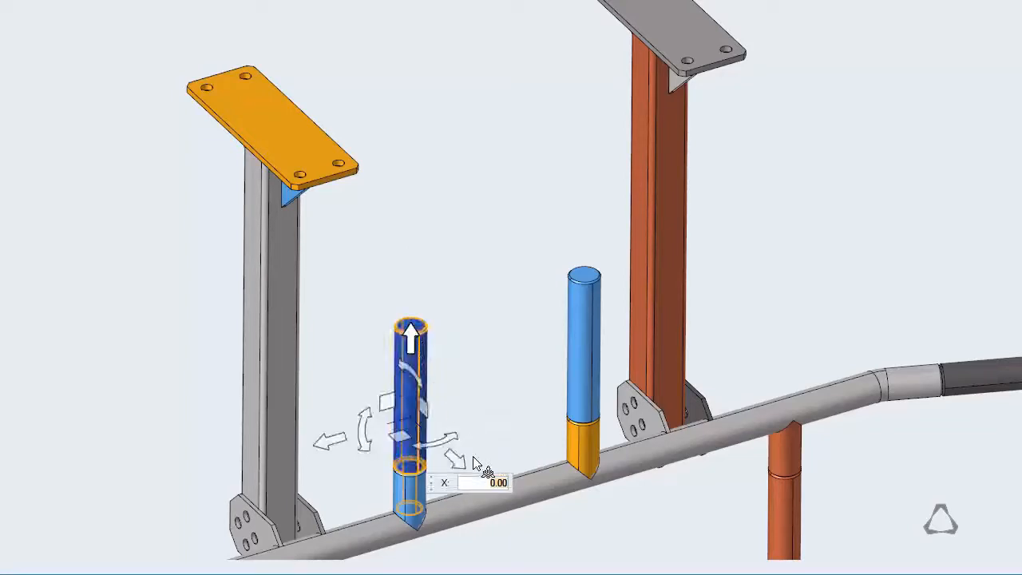
Raise the blue pin out of the tube by entering 250, then 300
{"action": "type", "text": "250"}
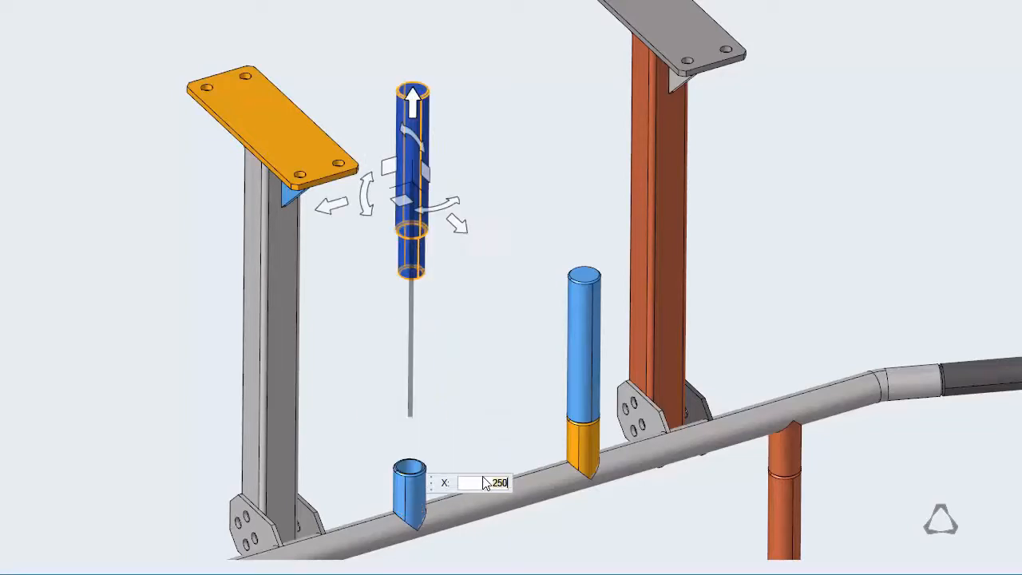
{"action": "type", "text": "300"}
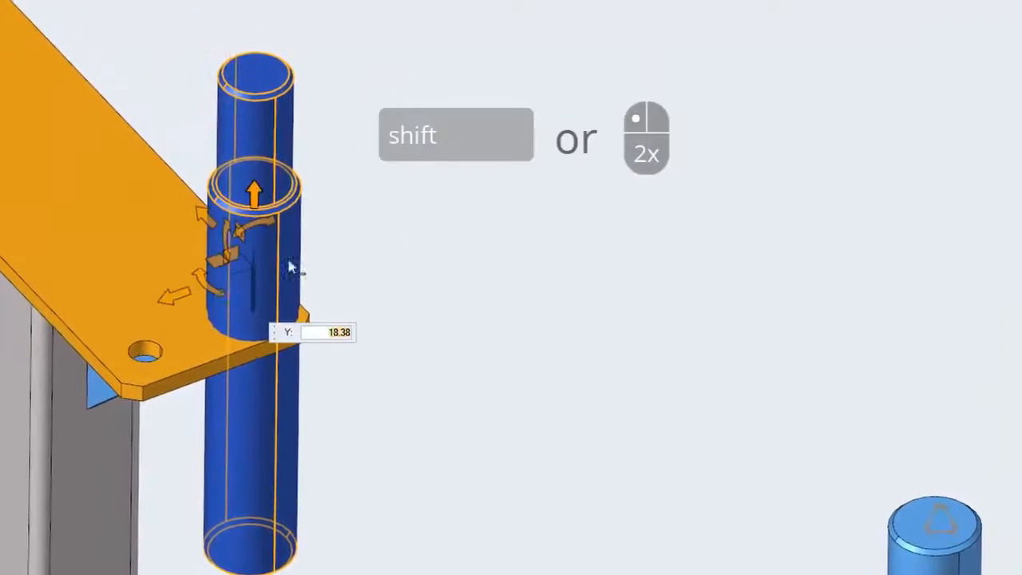
Drag the move pivot off the blue collar to about -98 along X
{"action": "left_click_drag", "start_coordinate": [290, 268], "coordinate": [551, 187]}
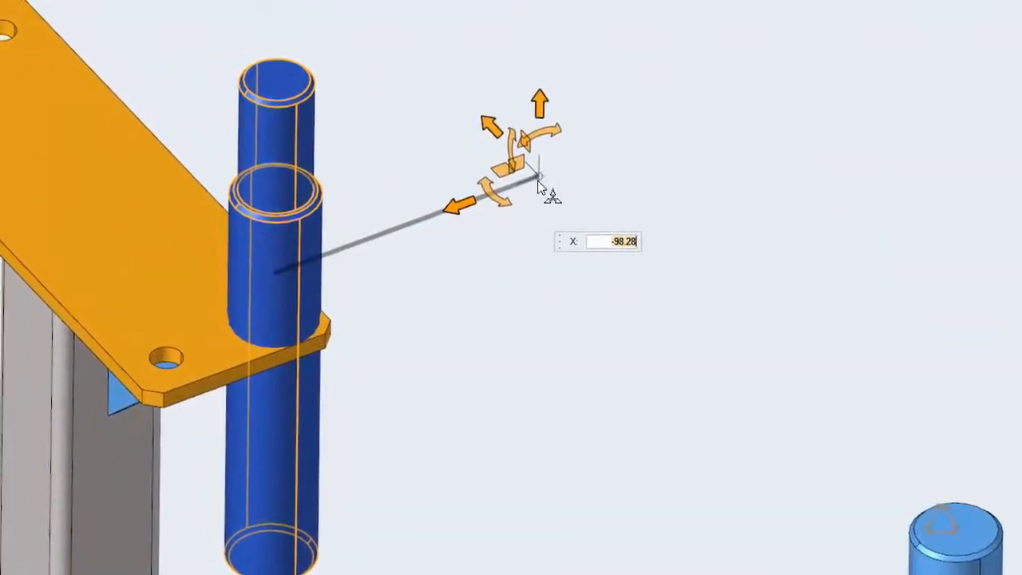